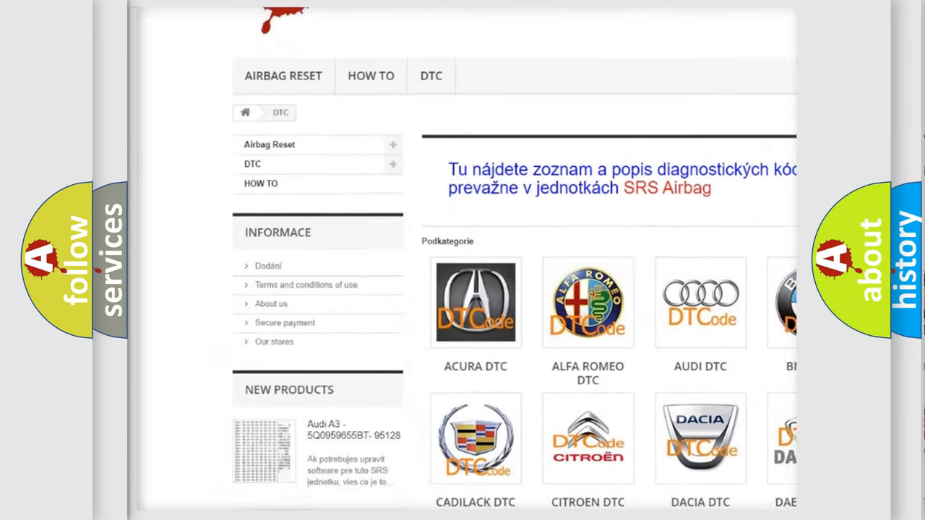
pyautogui.scroll(-3)
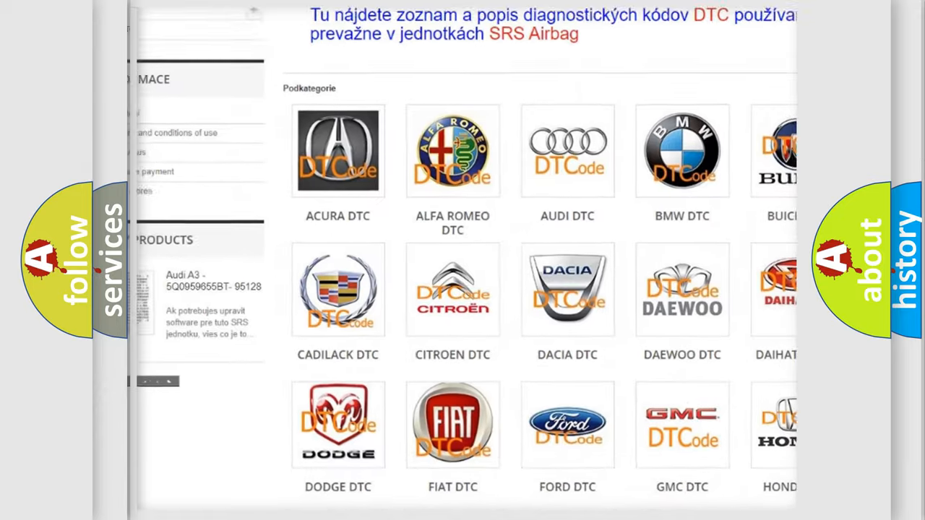